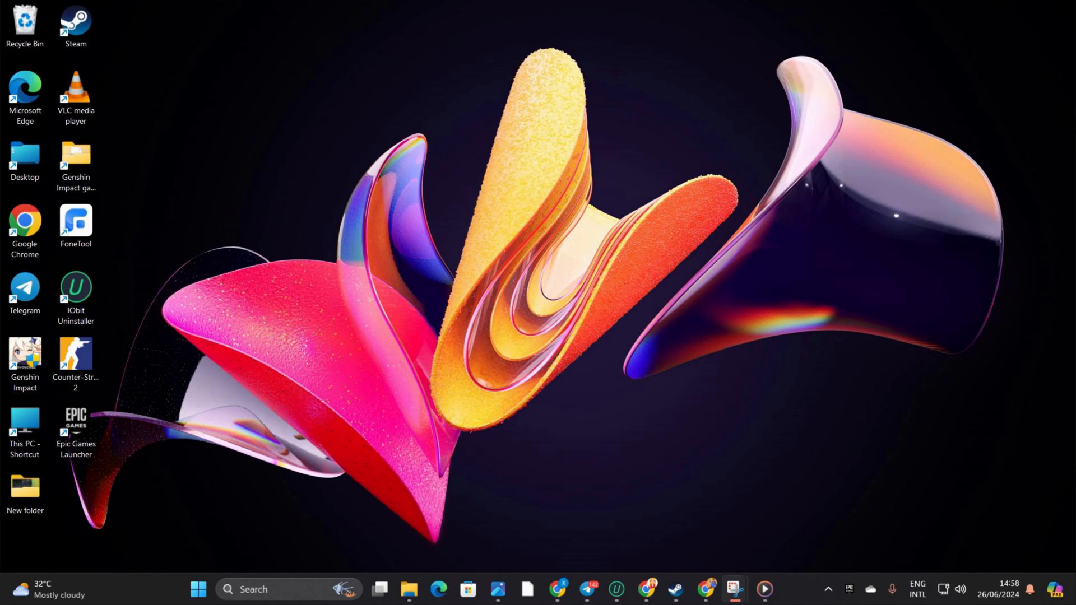
Open the taskbar search panel to see recent apps.
{"action": "left_click", "coordinate": [275, 590]}
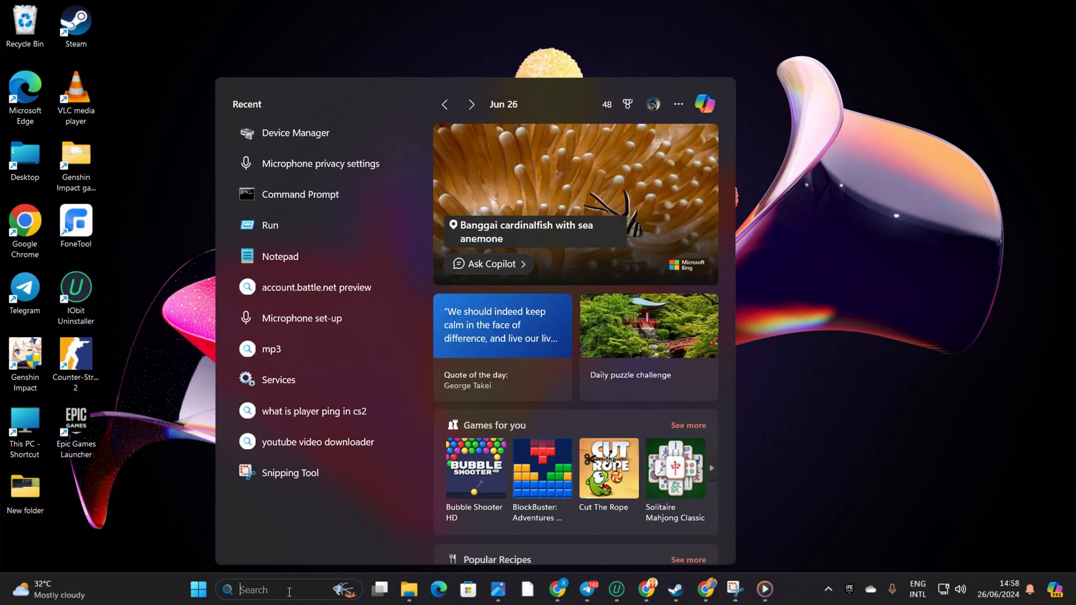
Run DISM ScanHealth and RestoreHealth in an admin cmd, then open Settings.
{"action": "type", "text": "cmd"}
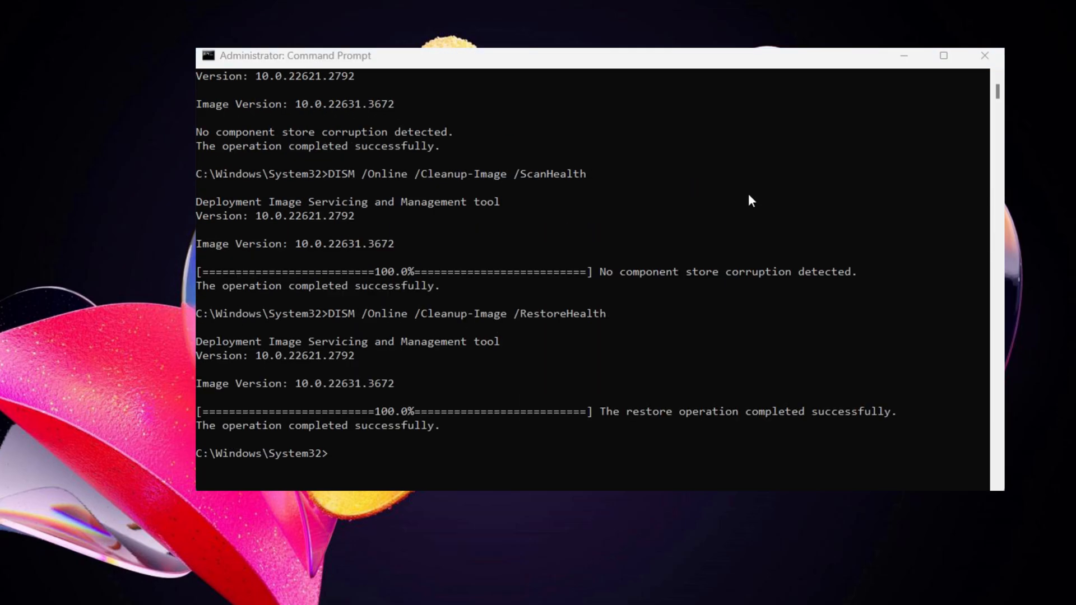
{"action": "mouse_move", "coordinate": [638, 253]}
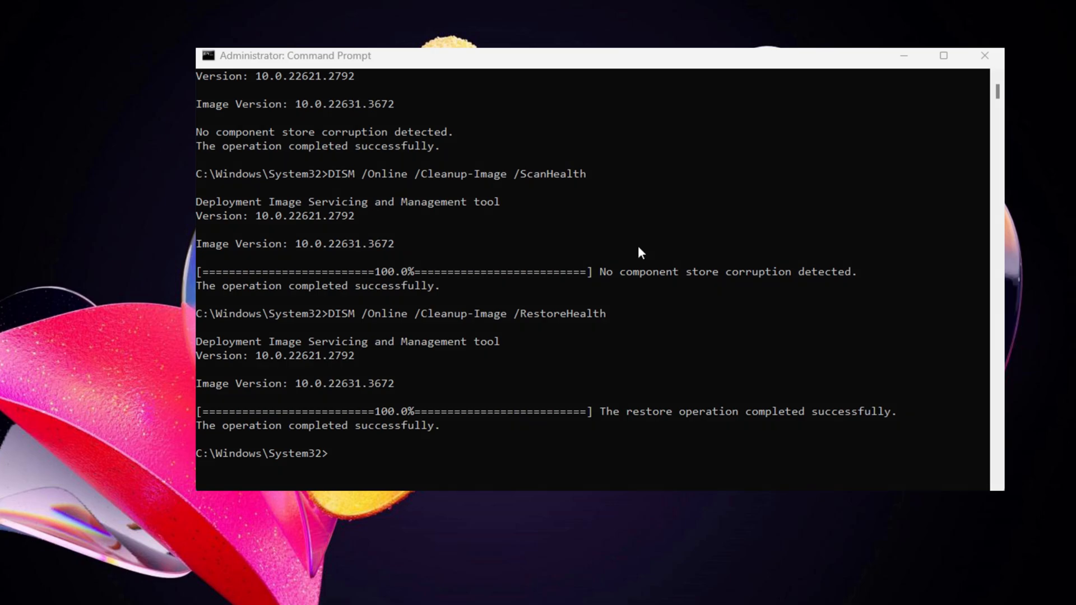
{"action": "left_click", "coordinate": [984, 56]}
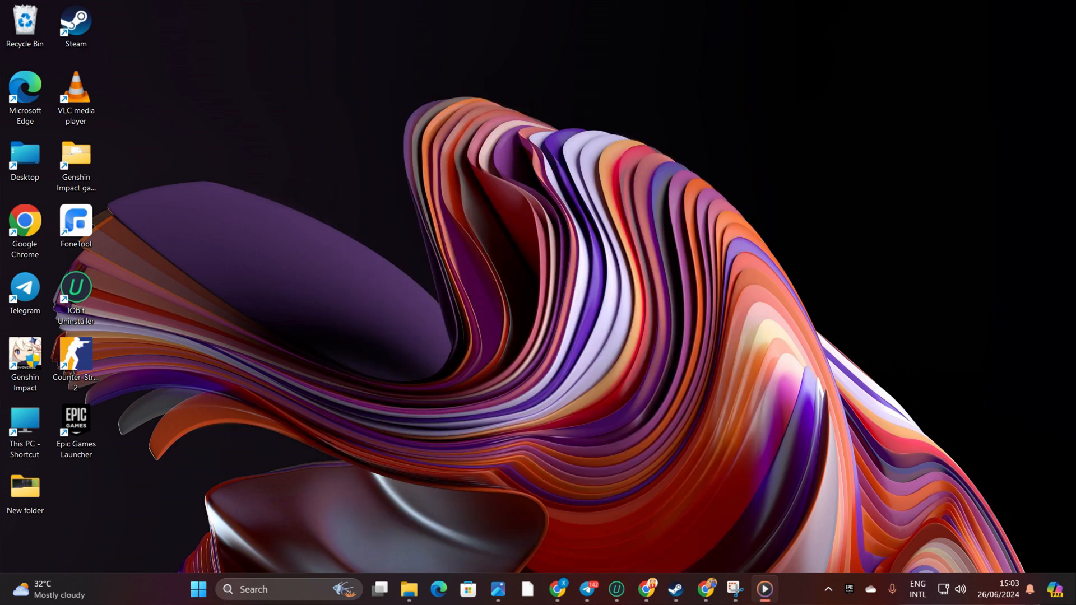
{"action": "left_click", "coordinate": [199, 589]}
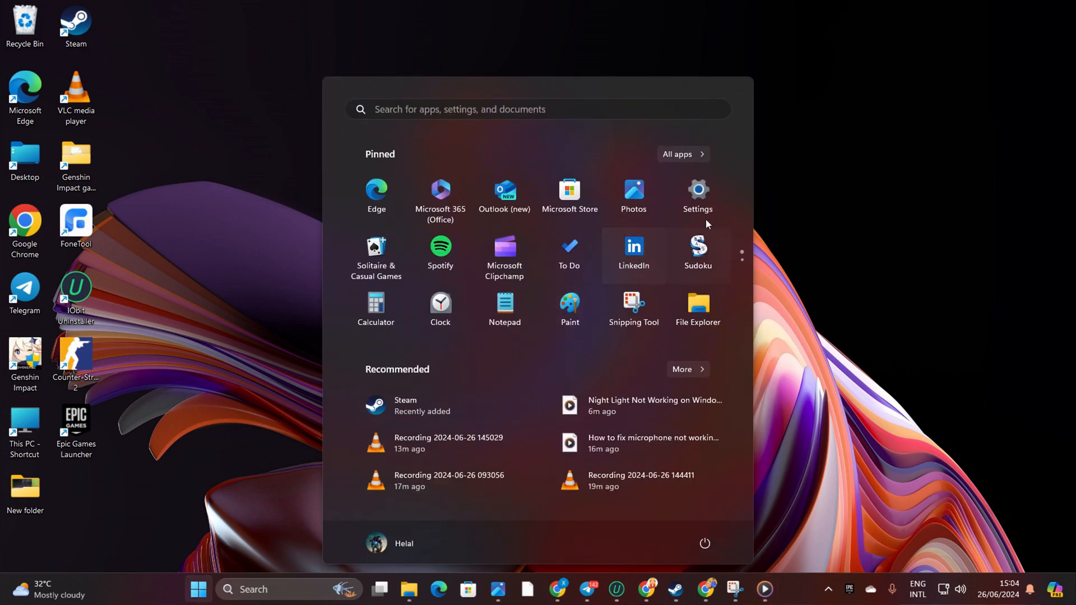
{"action": "left_click", "coordinate": [696, 192]}
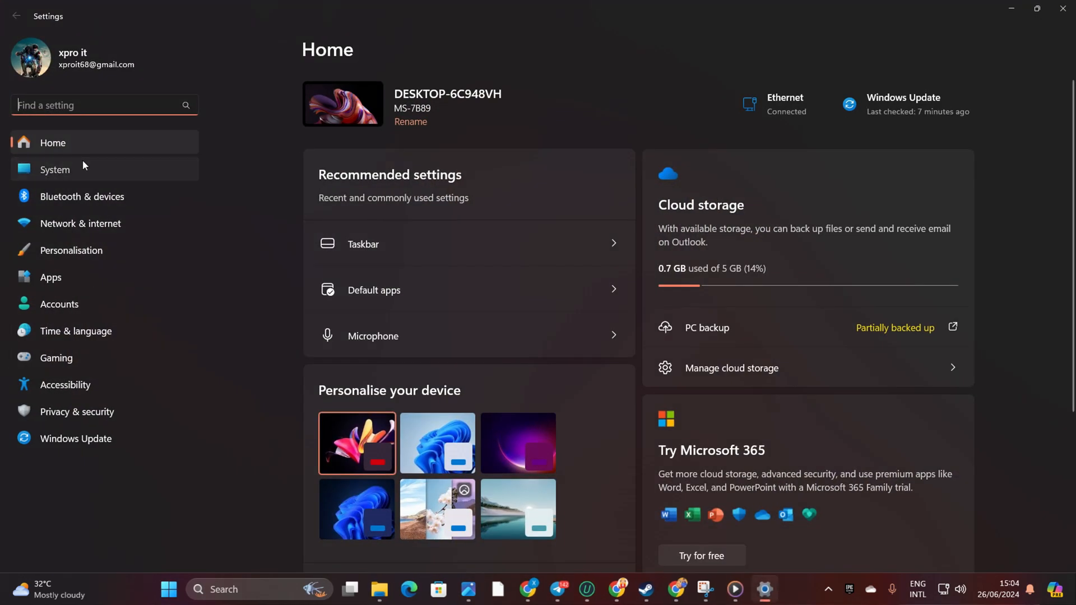
{"action": "left_click", "coordinate": [55, 169]}
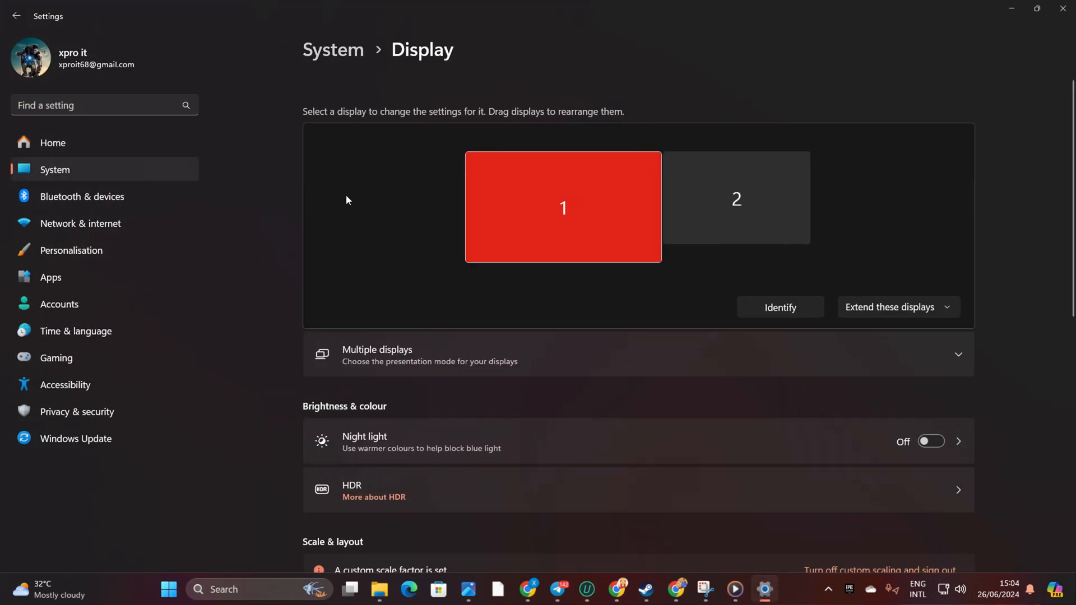
{"action": "scroll", "scroll_direction": "down", "scroll_amount": 3}
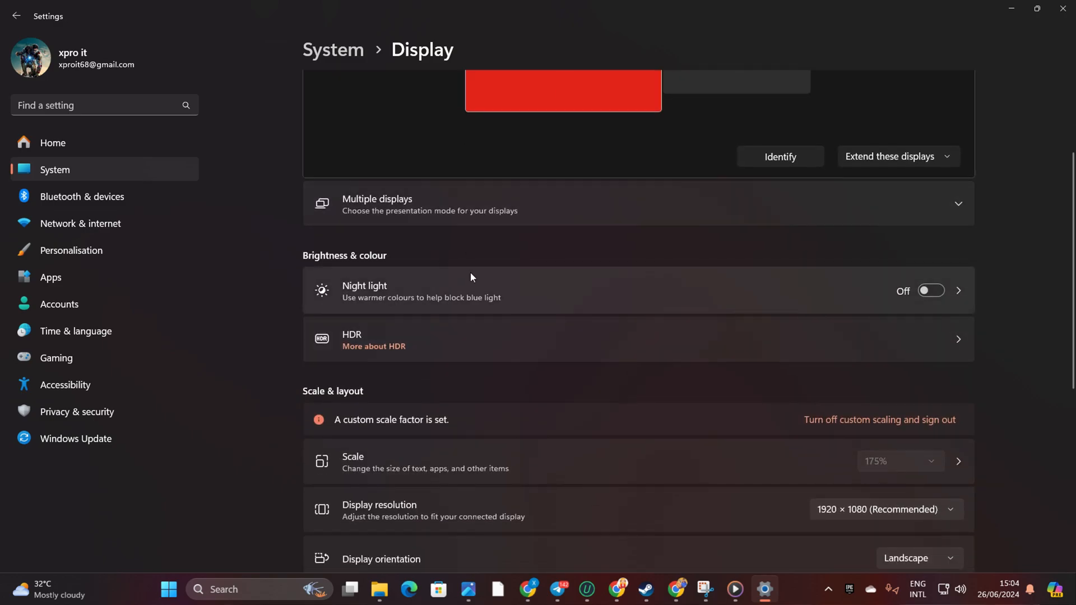
{"action": "mouse_move", "coordinate": [863, 295]}
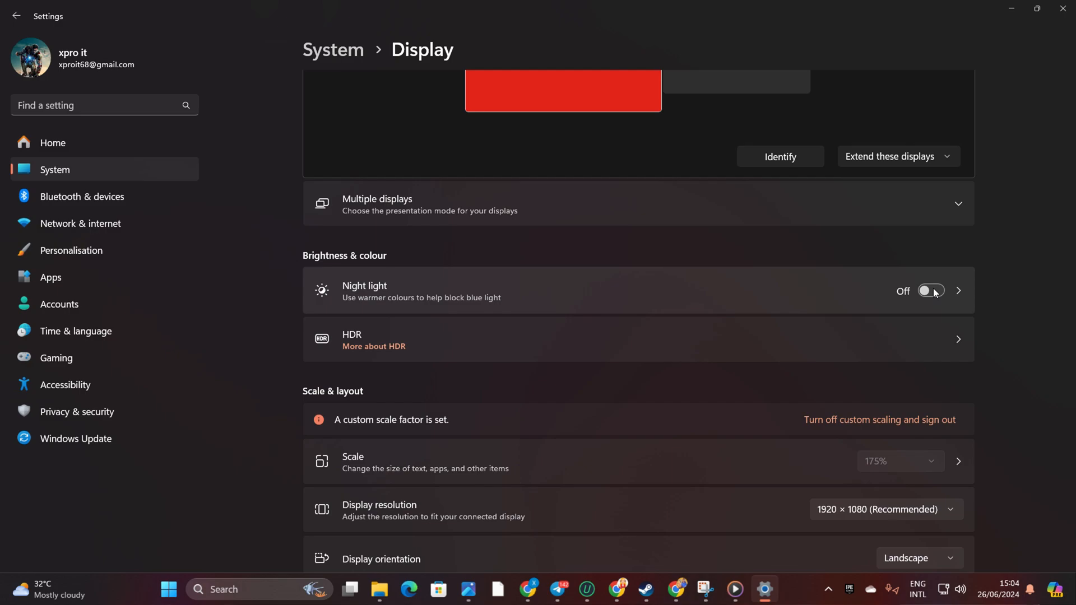
{"action": "mouse_move", "coordinate": [482, 32]}
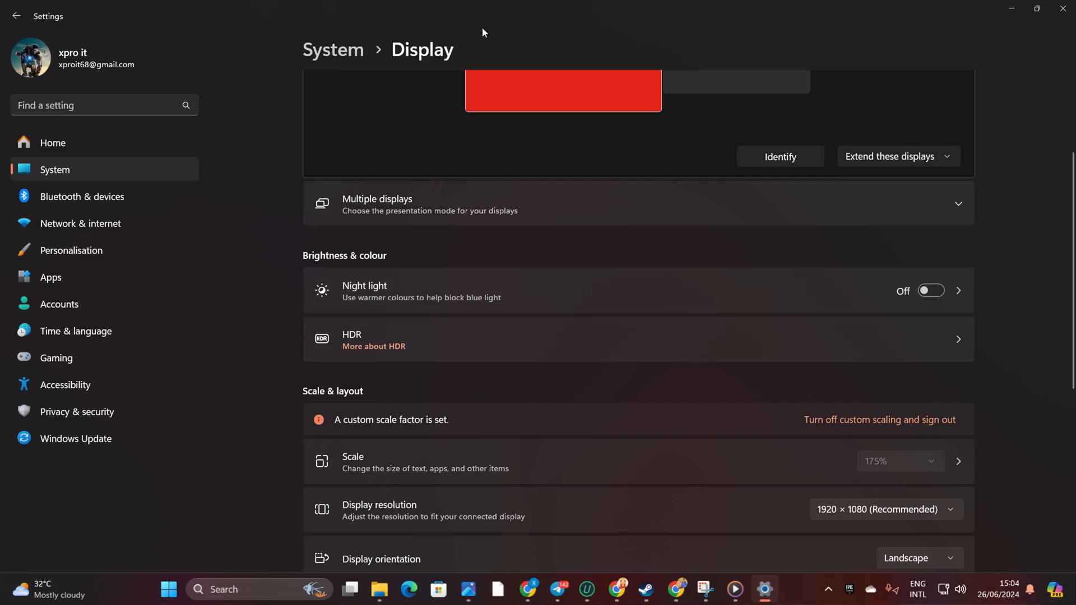
{"action": "scroll", "scroll_direction": "down", "scroll_amount": 3}
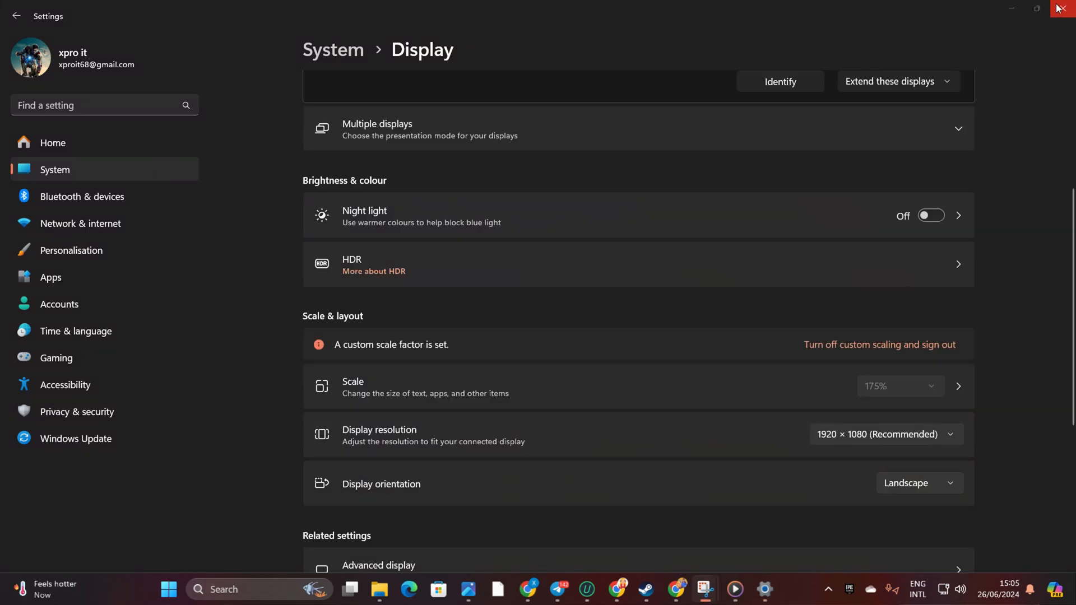
{"action": "left_click", "coordinate": [1060, 9]}
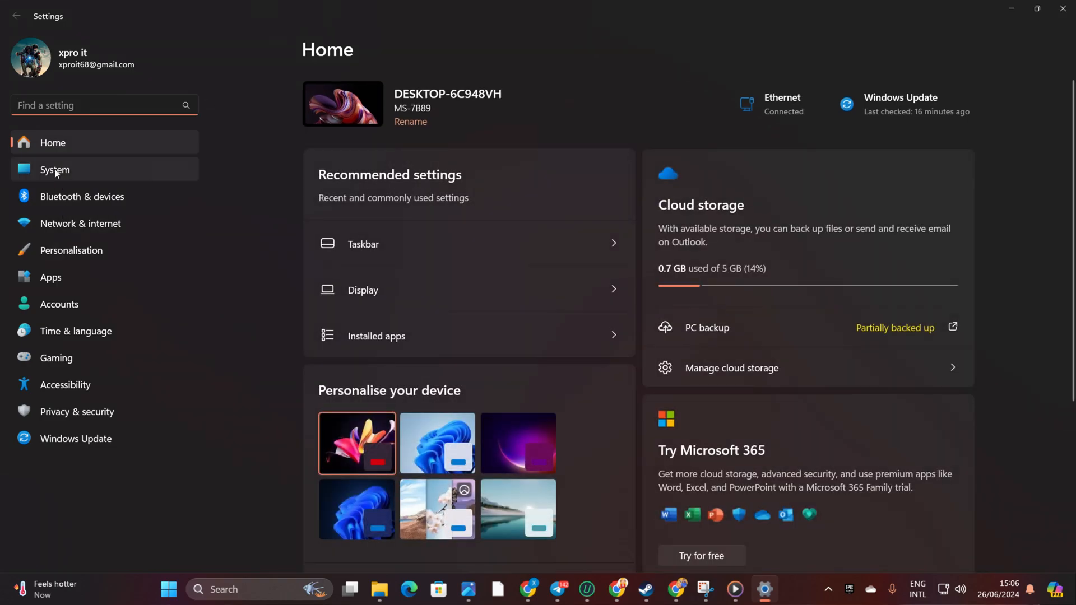
Check for new updates on the Windows Update page.
{"action": "left_click", "coordinate": [75, 439]}
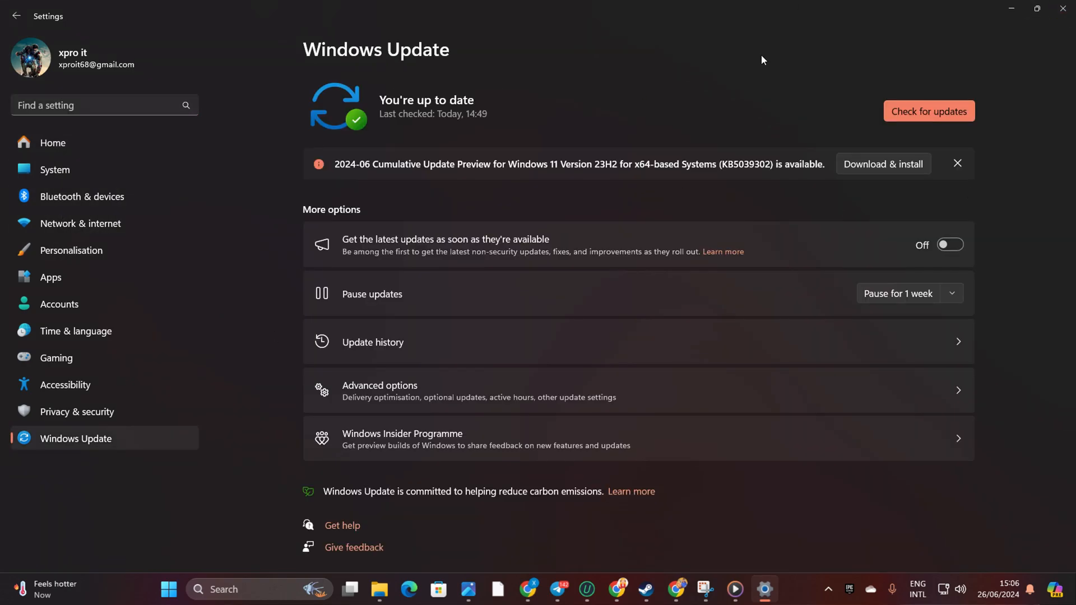
{"action": "left_click", "coordinate": [928, 111]}
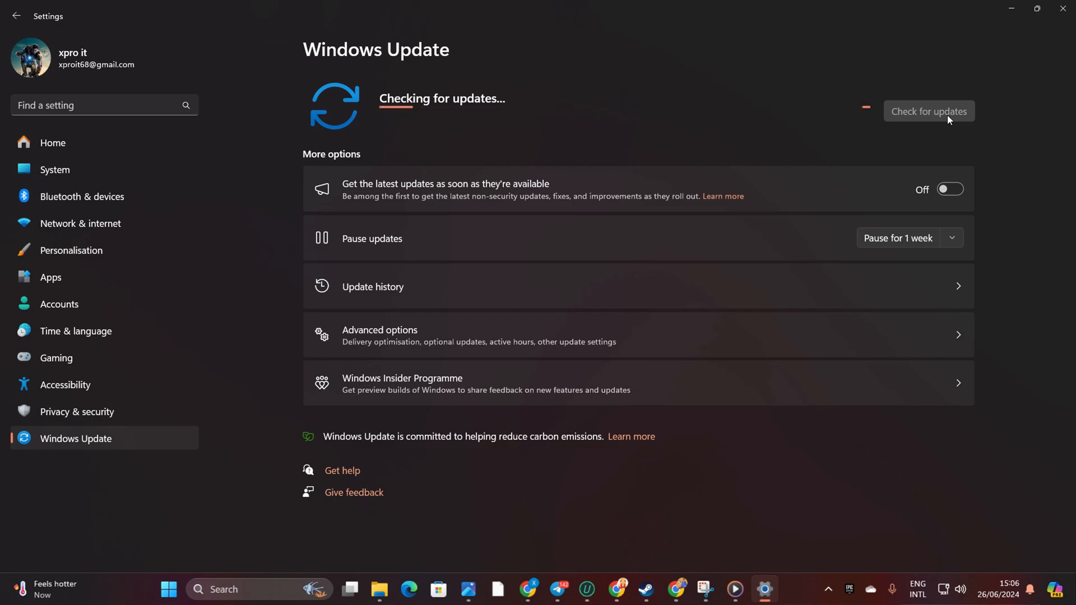
{"action": "left_click", "coordinate": [929, 111]}
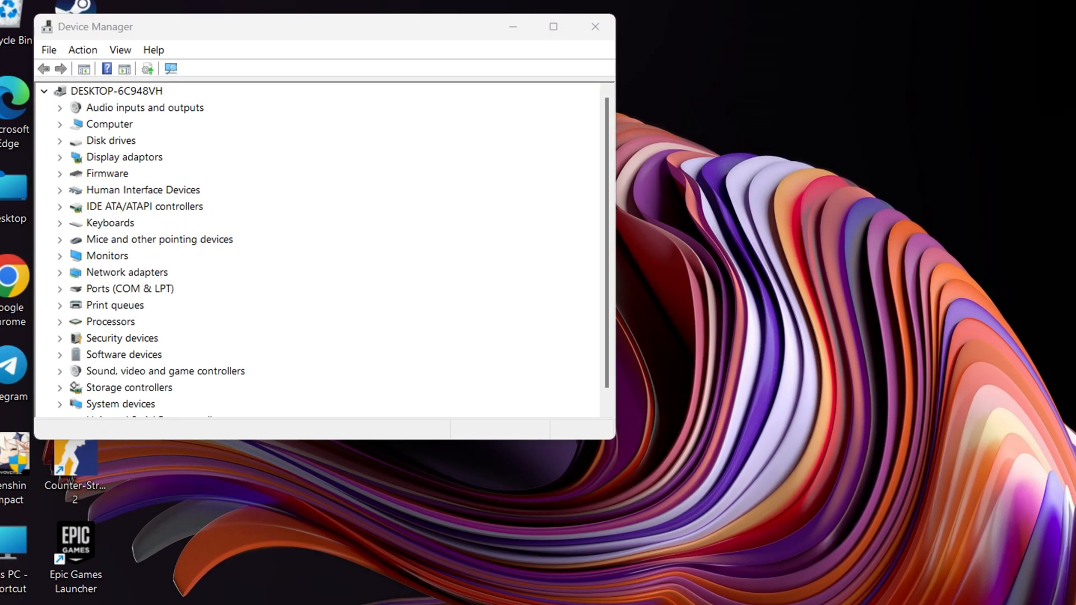
{"action": "mouse_move", "coordinate": [192, 189]}
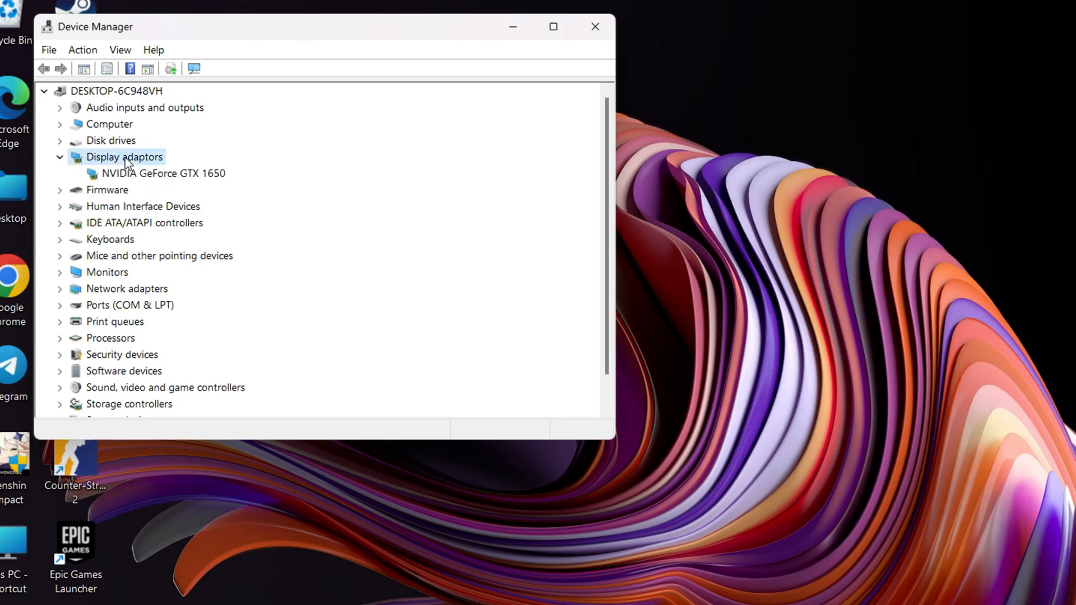
Search automatically for a newer GeForce GTX 1650 driver, confirming the best is installed.
{"action": "right_click", "coordinate": [162, 174]}
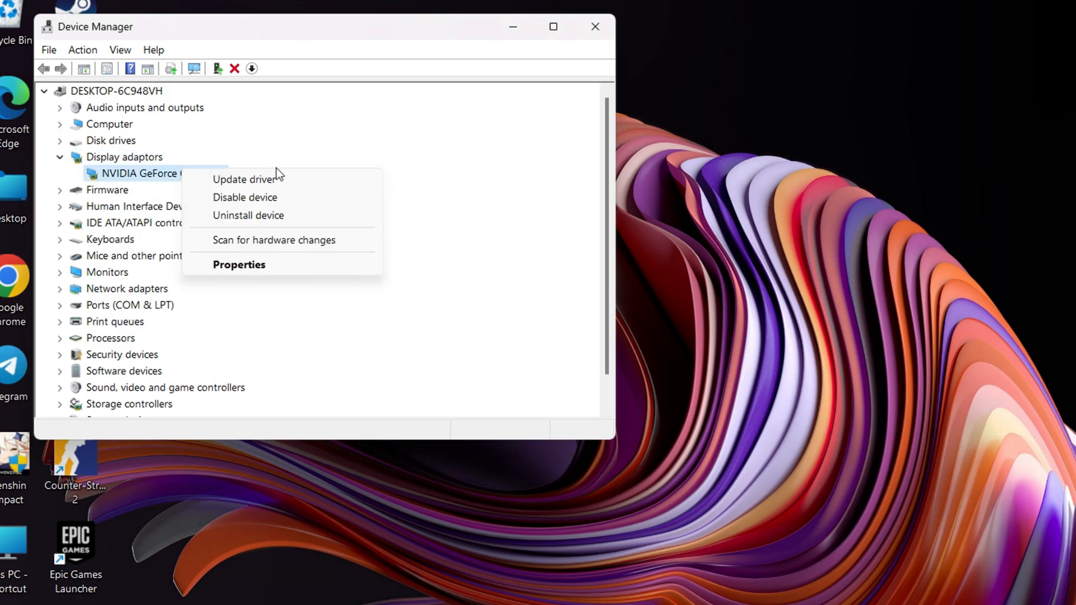
{"action": "left_click", "coordinate": [244, 179]}
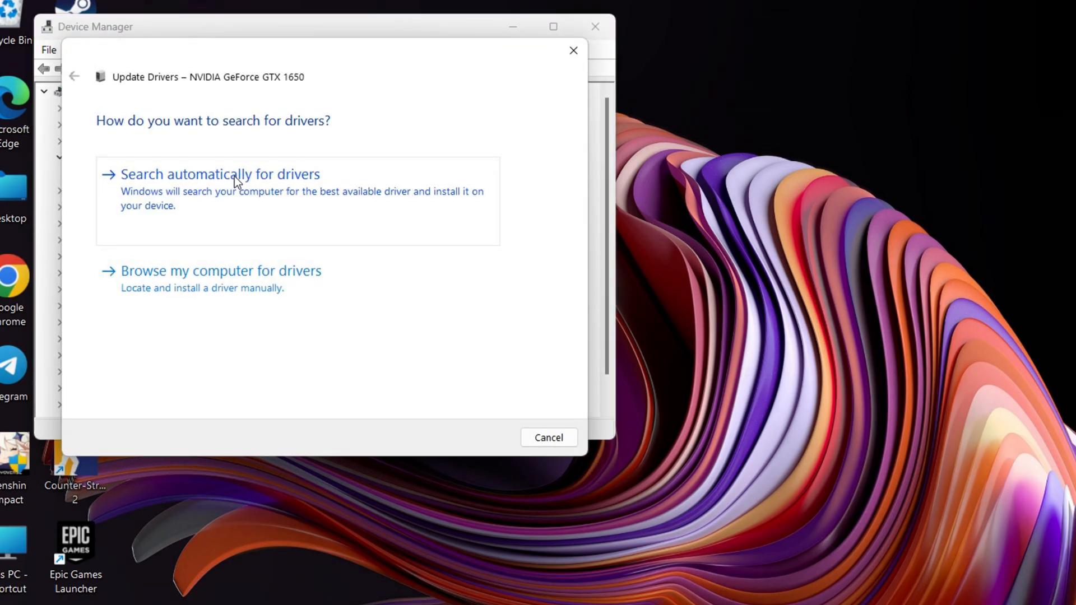
{"action": "left_click", "coordinate": [219, 174]}
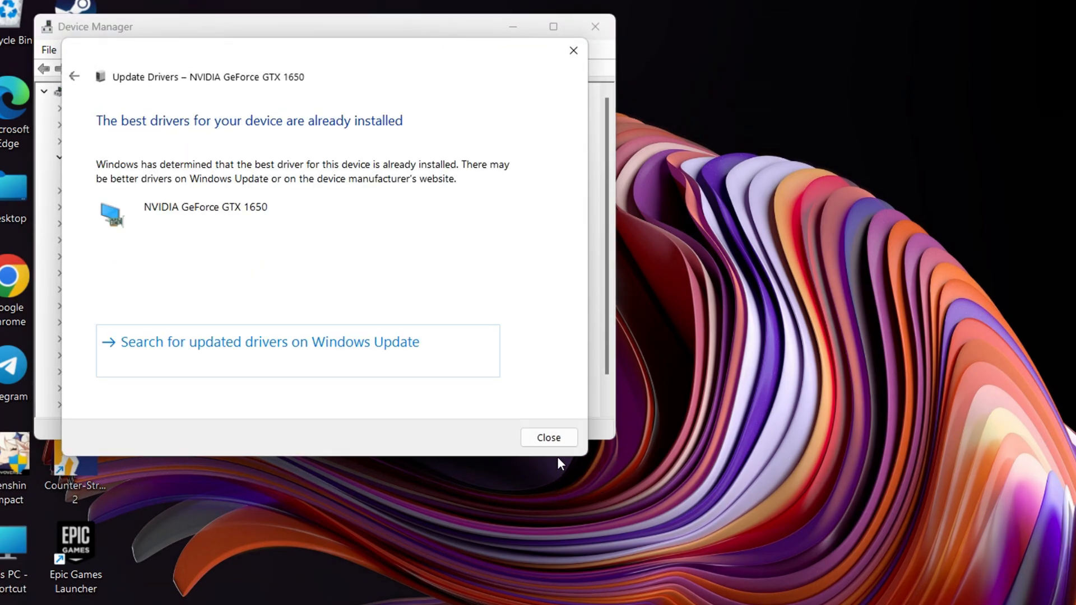
{"action": "left_click", "coordinate": [549, 438]}
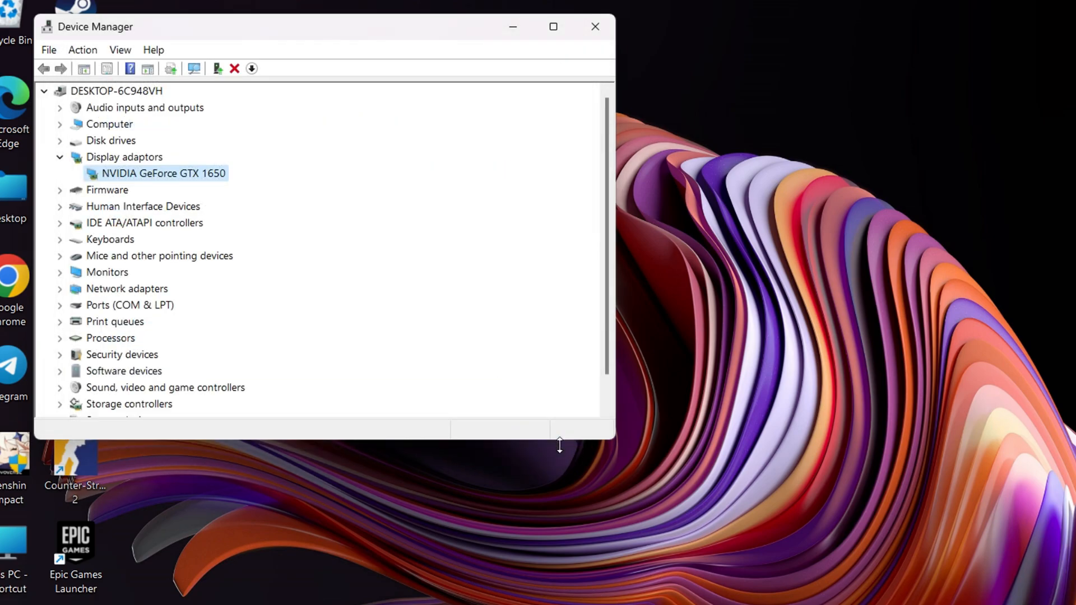
{"action": "left_click_drag", "start_coordinate": [329, 26], "coordinate": [332, 31]}
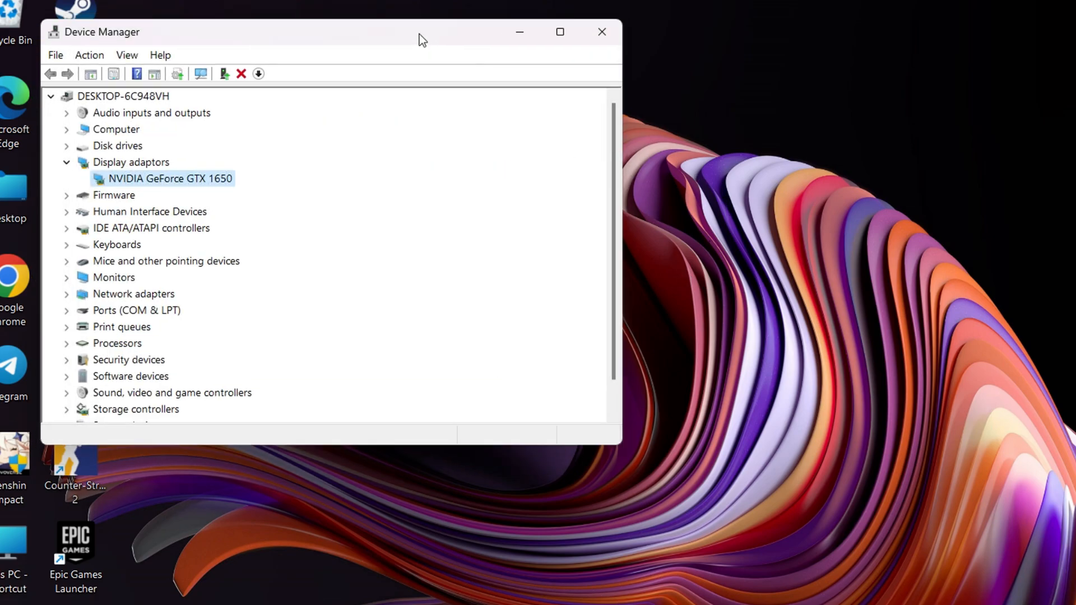
{"action": "left_click", "coordinate": [600, 31]}
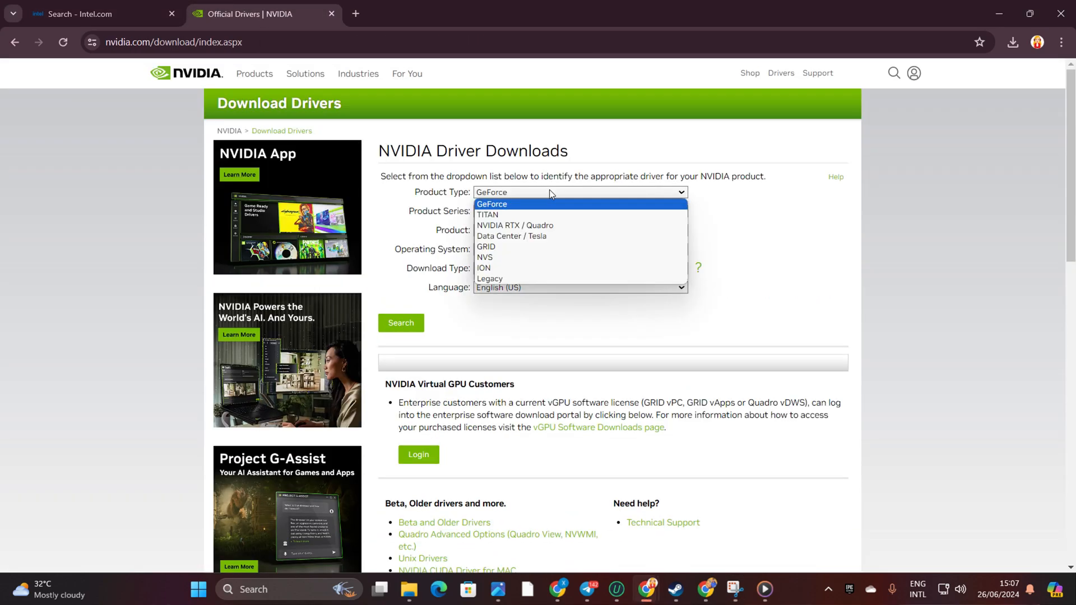
Choose GeForce as the product type on NVIDIA's driver download page.
{"action": "left_click", "coordinate": [492, 204]}
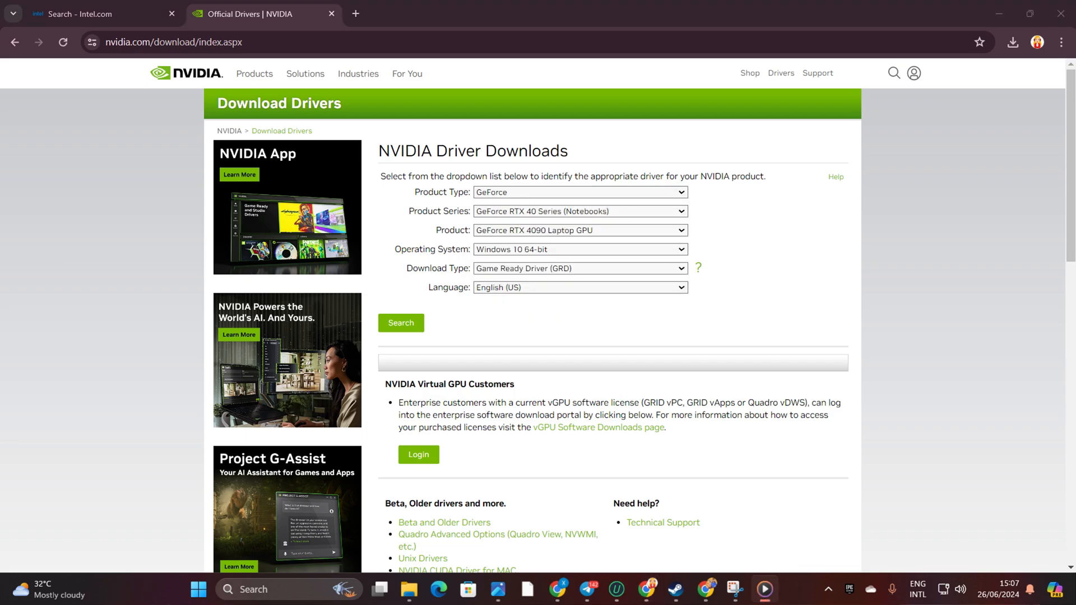
{"action": "mouse_move", "coordinate": [1063, 12]}
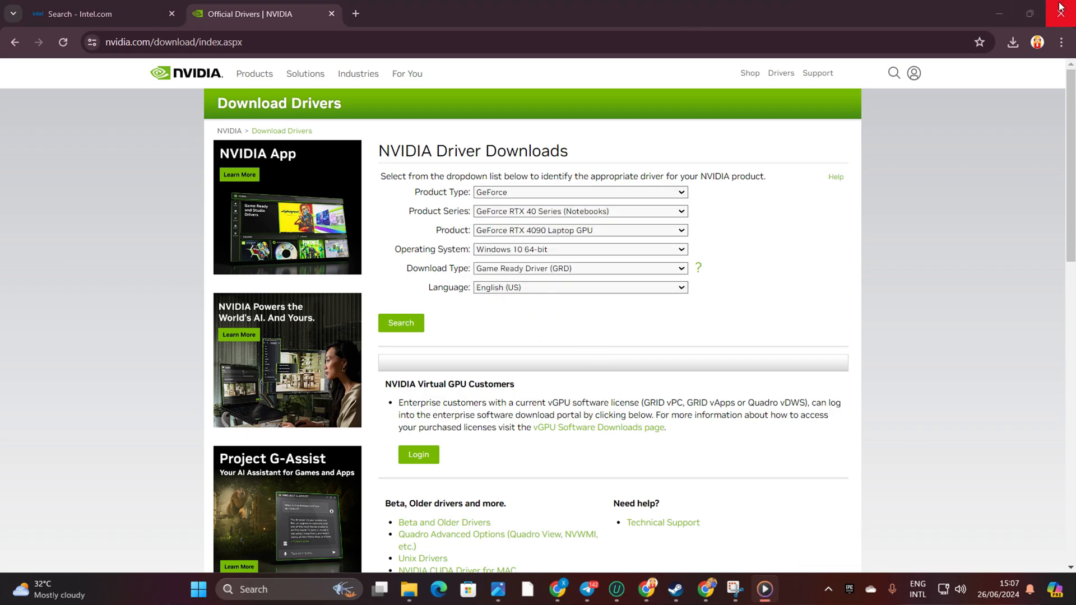